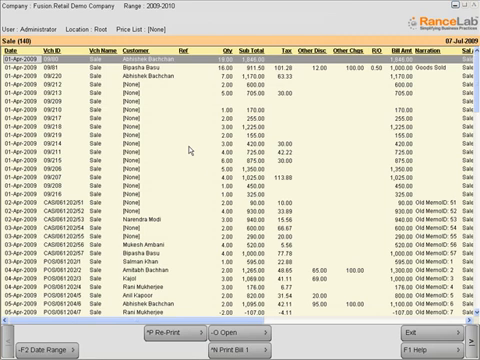
{"action": "mouse_move", "coordinate": [190, 148]}
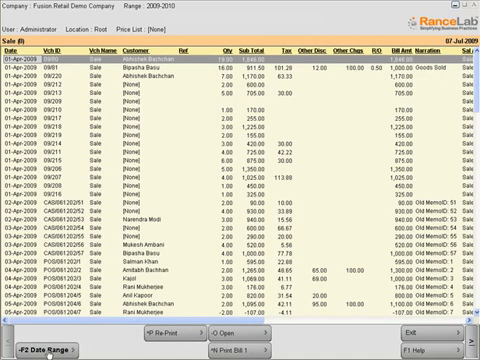
Open the Sale report, show the Copy and Delete options, and drop the Vch Name column.
{"action": "key", "text": "F2"}
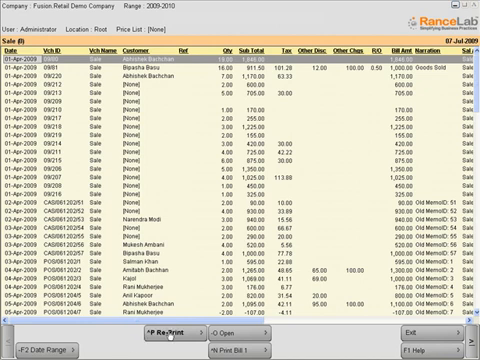
{"action": "key", "text": "ctrl+p"}
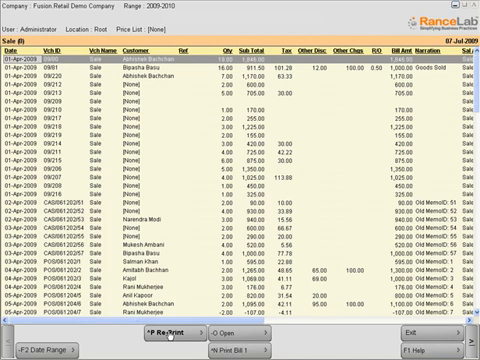
{"action": "key", "text": "alt+o"}
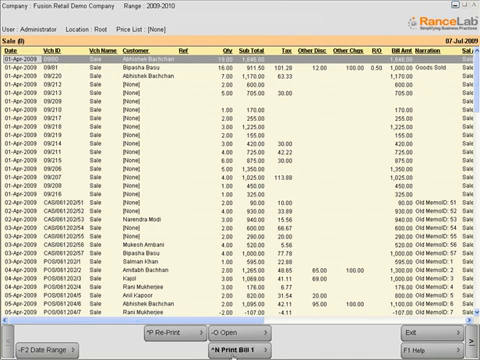
{"action": "key", "text": "Alt+c"}
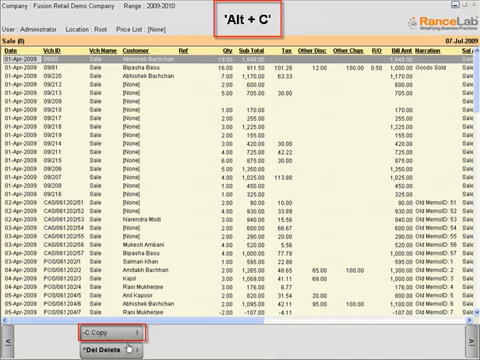
{"action": "key", "text": "alt+c"}
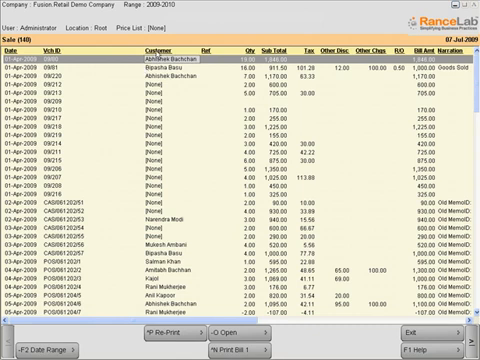
Scroll down while the Sale report closes and the Display screen loads.
{"action": "scroll", "scroll_direction": "down", "scroll_amount": 3}
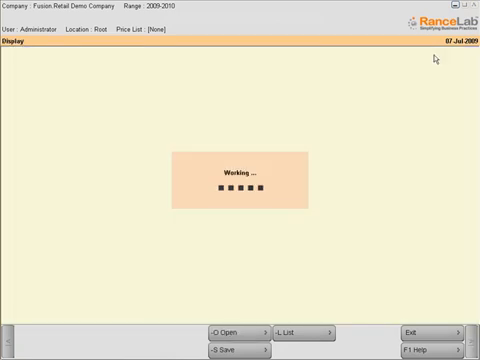
Open the Product display of 1640 products and move Brand beside Print Name, ahead of UPC/EAN.
{"action": "key", "text": "alt+o"}
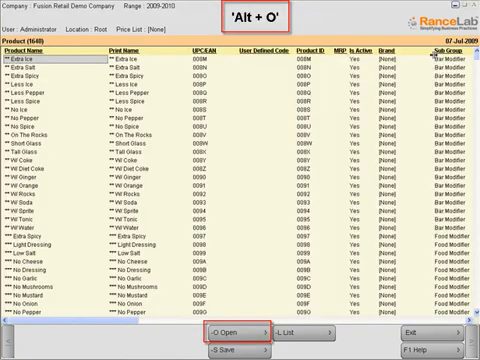
{"action": "key", "text": "Alt+o"}
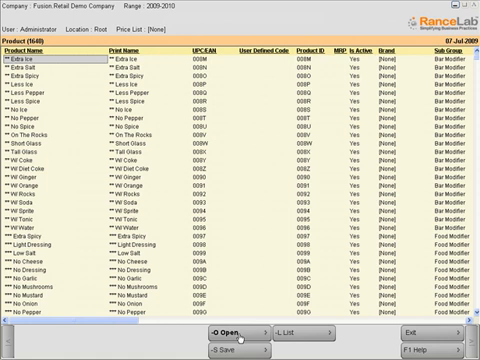
{"action": "key", "text": "alt+l"}
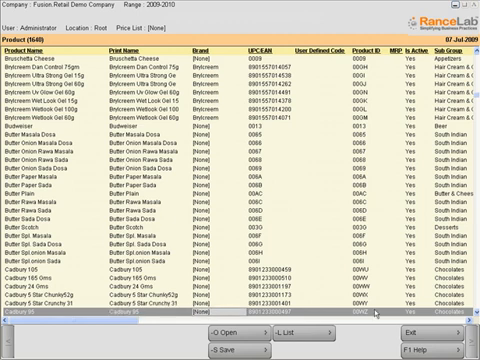
Scroll down past the Cadbury items to Carefree and Catch to extend the Brand selection.
{"action": "scroll", "scroll_direction": "down", "scroll_amount": 3}
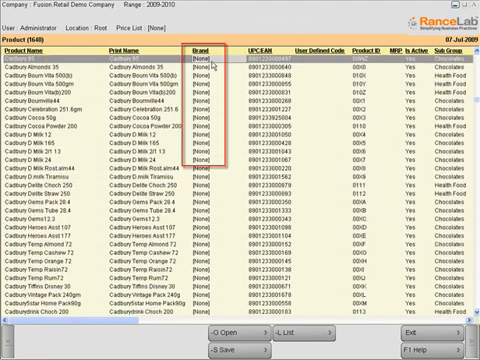
{"action": "scroll", "scroll_direction": "down", "scroll_amount": 3}
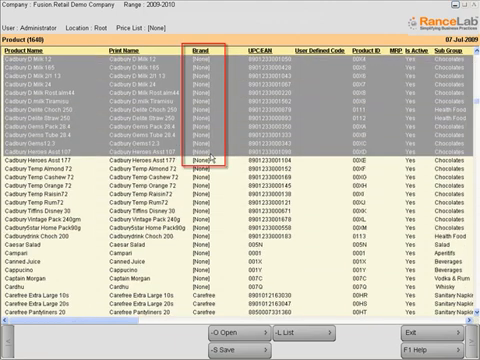
{"action": "scroll", "scroll_direction": "down", "scroll_amount": 3}
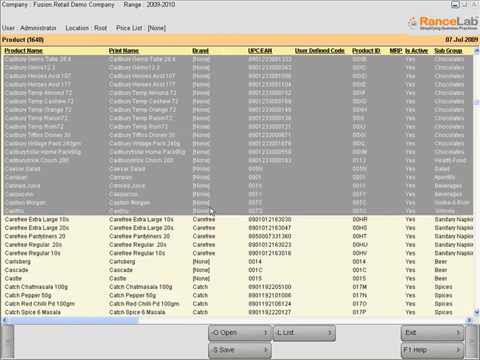